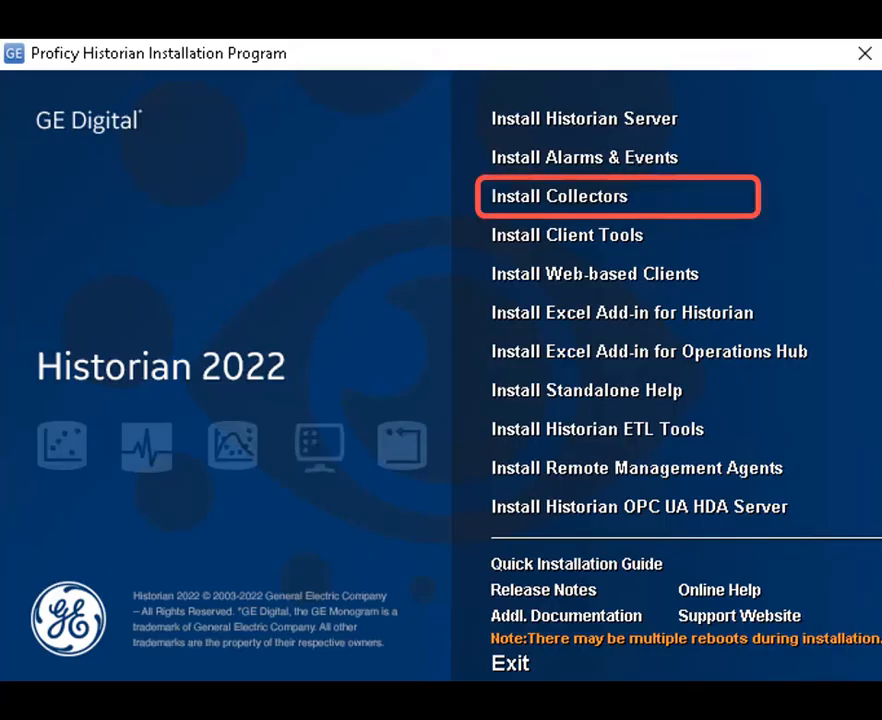
Launch the Historian Collectors 2022 setup and pass its welcome page
left_click(559, 196)
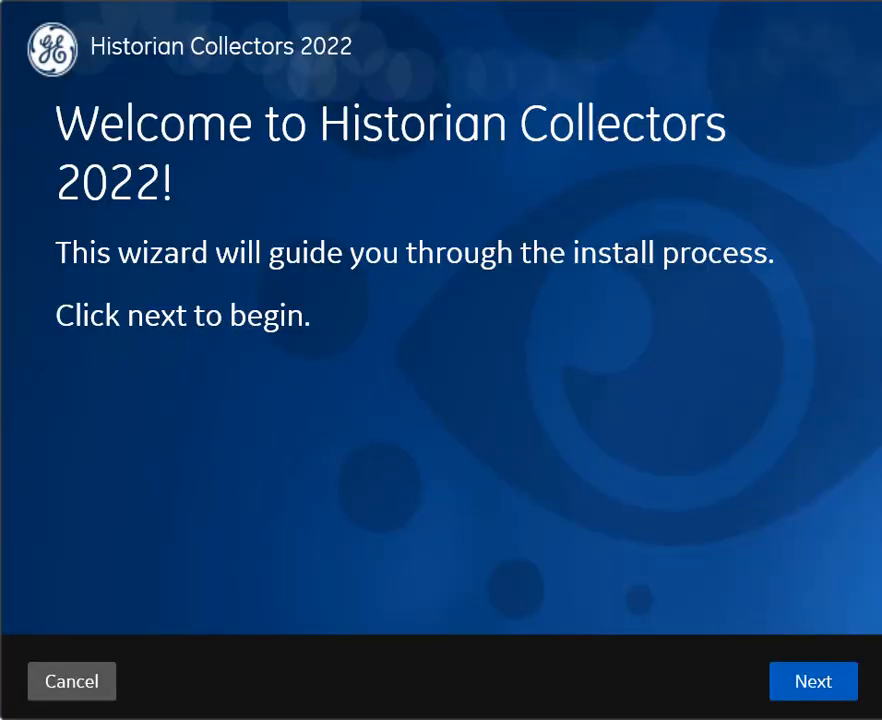
left_click(813, 681)
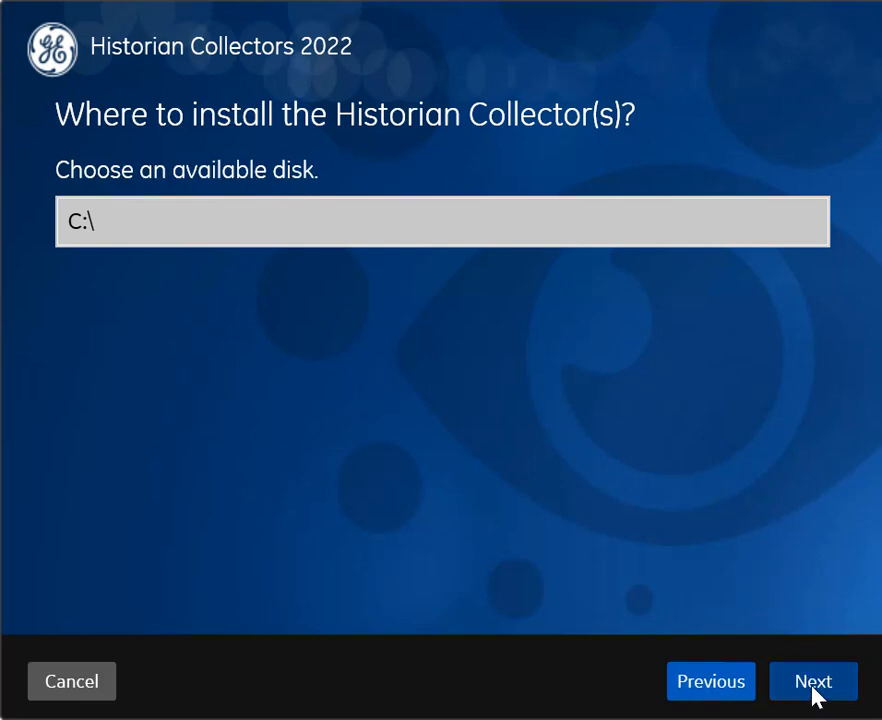
Keep C:\ as the install disk and C:\Proficy Historian Data as the data directory
left_click(813, 681)
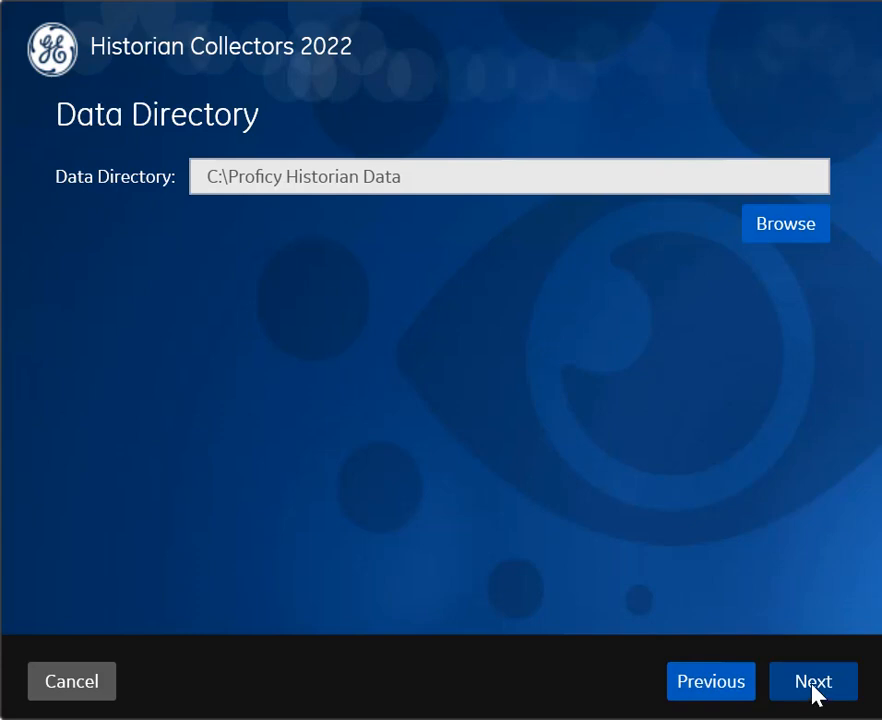
left_click(813, 681)
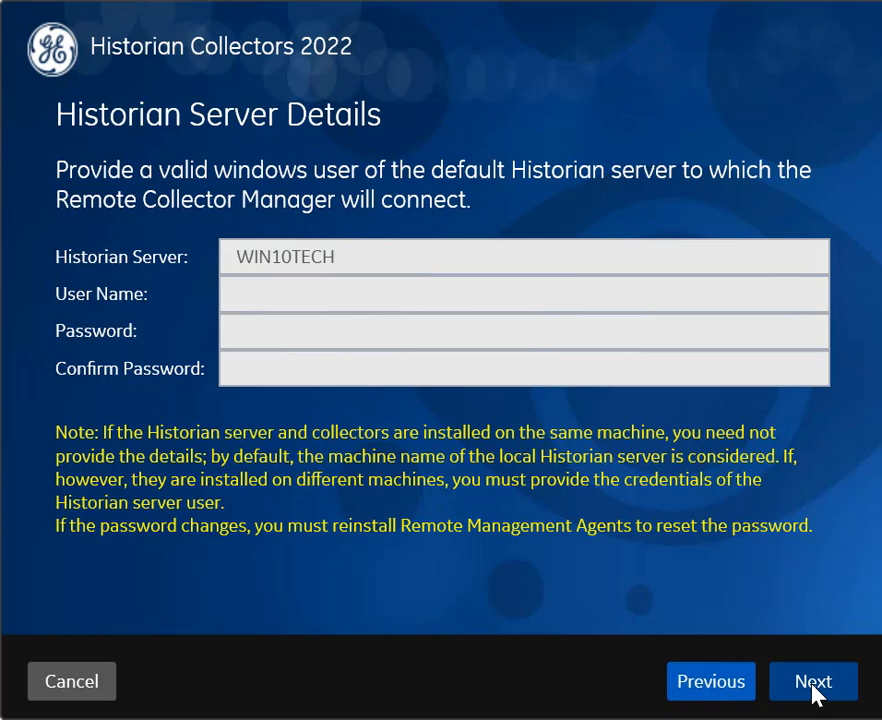
Accept the default WIN10TECH Historian server details and continue to the install summary
left_click(813, 681)
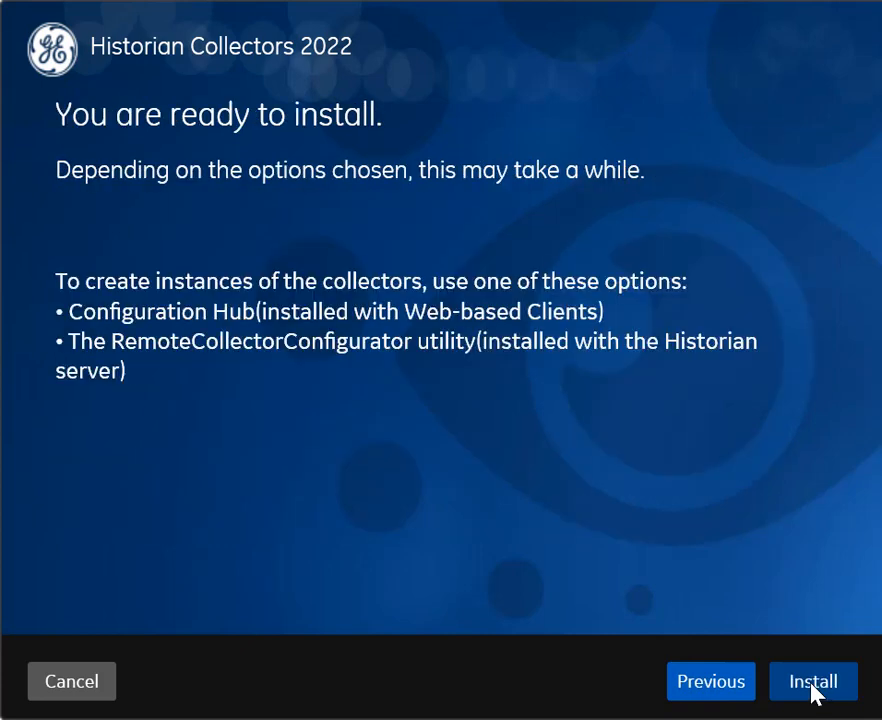
left_click(812, 681)
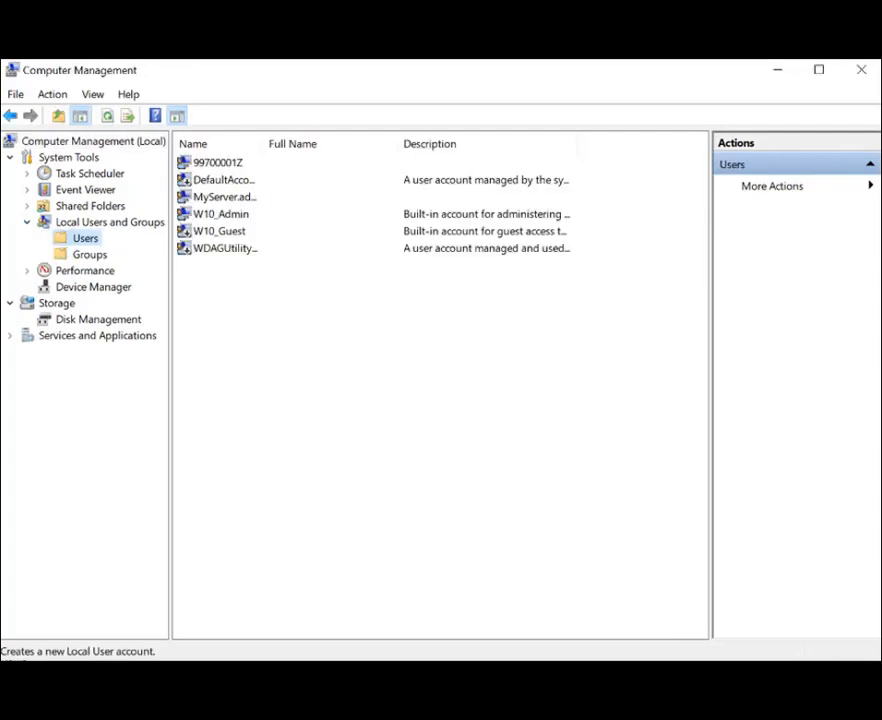
Review local groups such as iHSecurityAdmins, then list Proficy Authentication users
type("My")
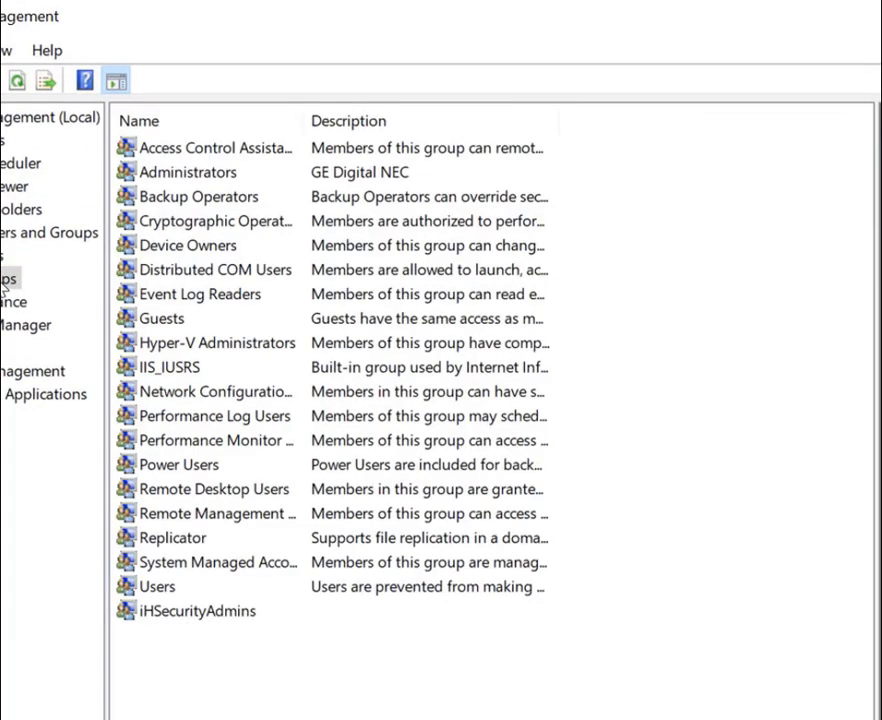
double_click(197, 611)
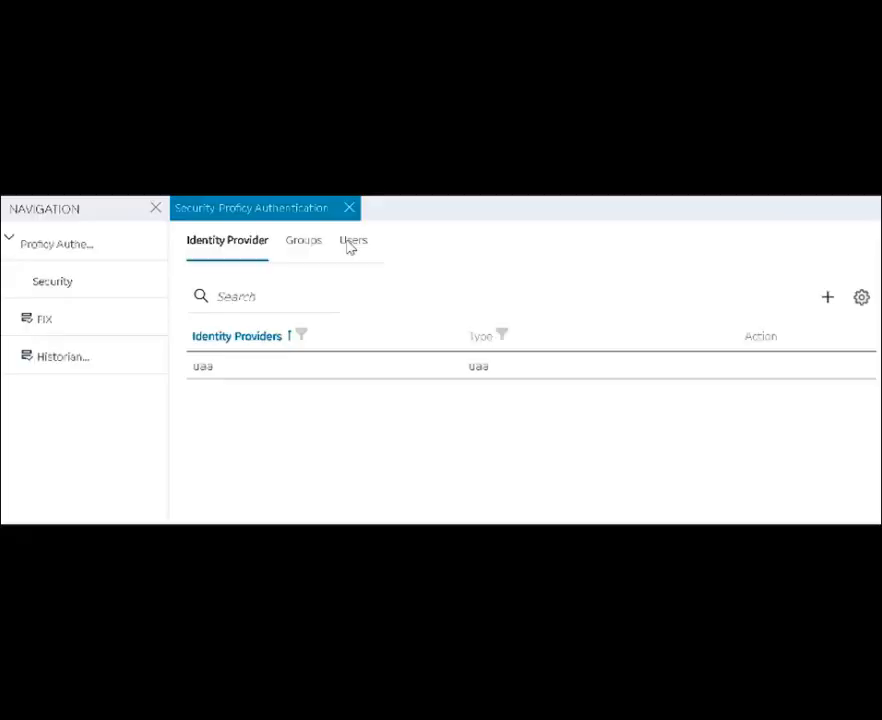
left_click(352, 240)
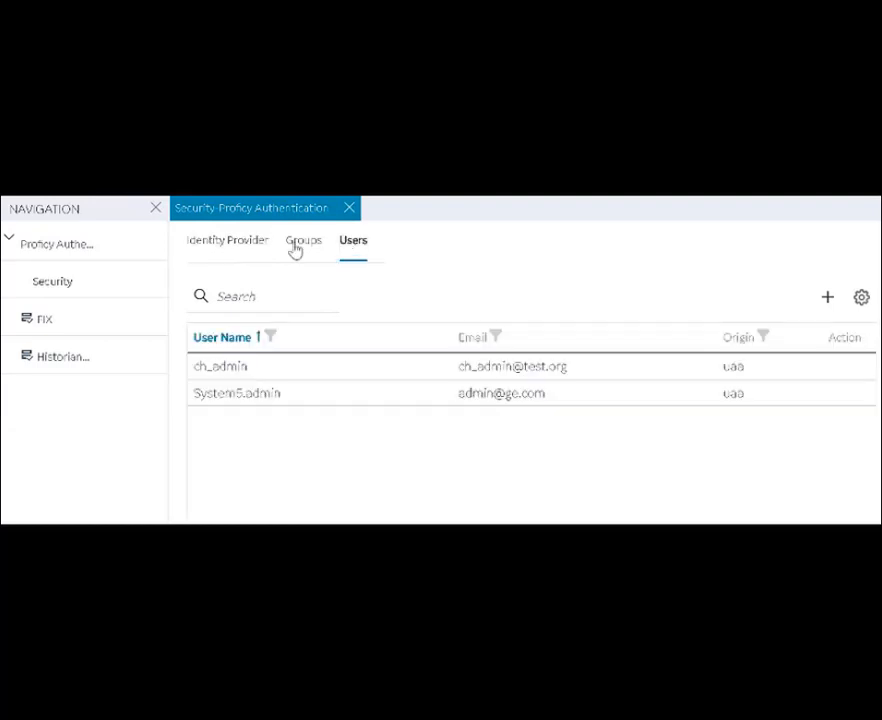